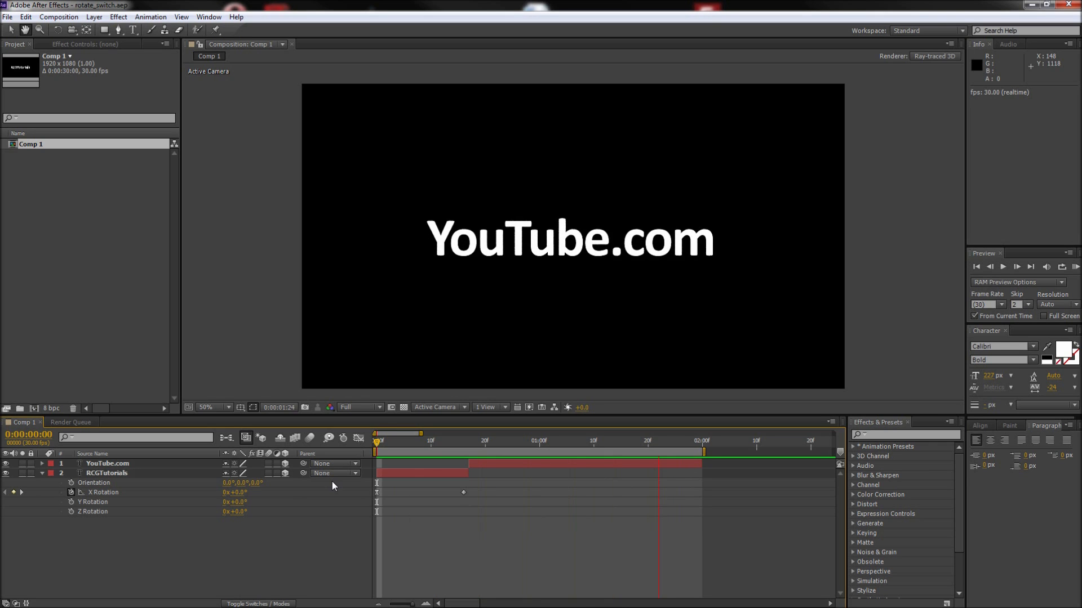
Jump to a later frame before starting the new 1920×1080, 30 fps Comp 2.
left_click(566, 441)
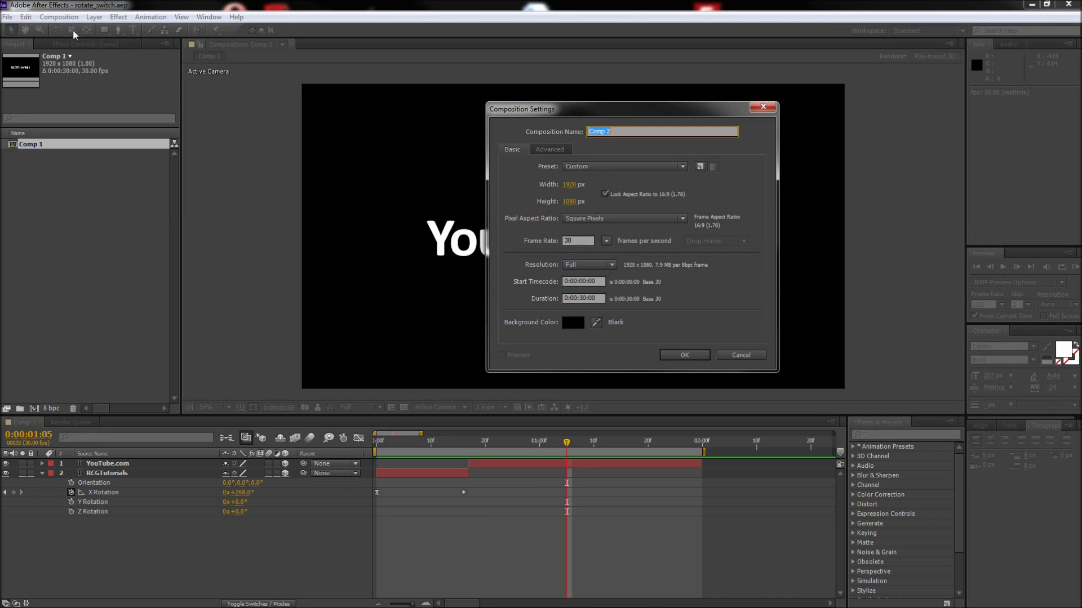
mouse_move(670, 347)
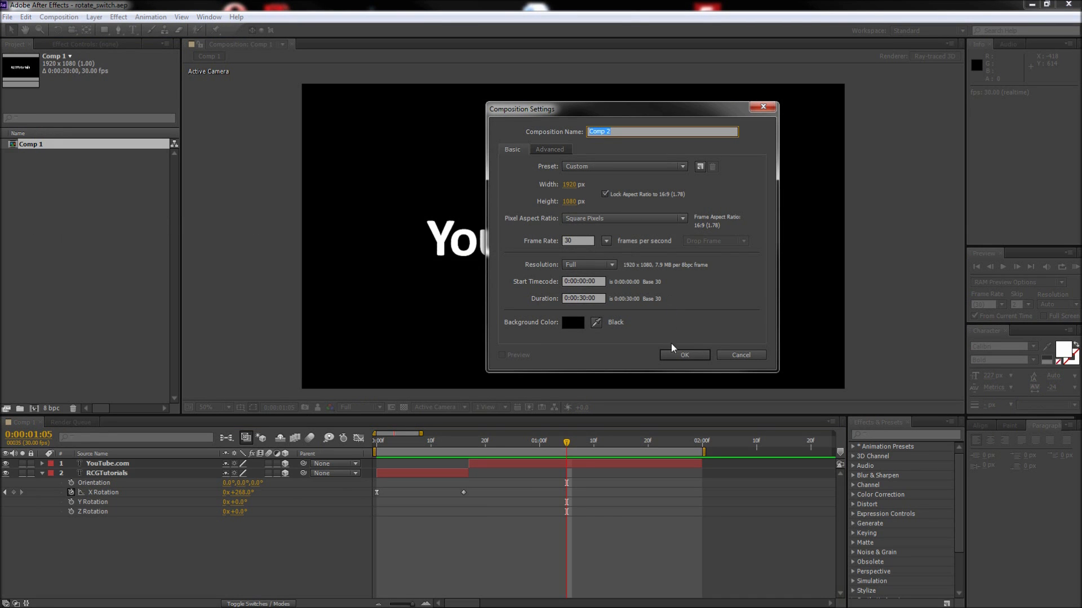
Confirm Comp 2's settings and add a centred white RCGTutorials text layer.
left_click(686, 355)
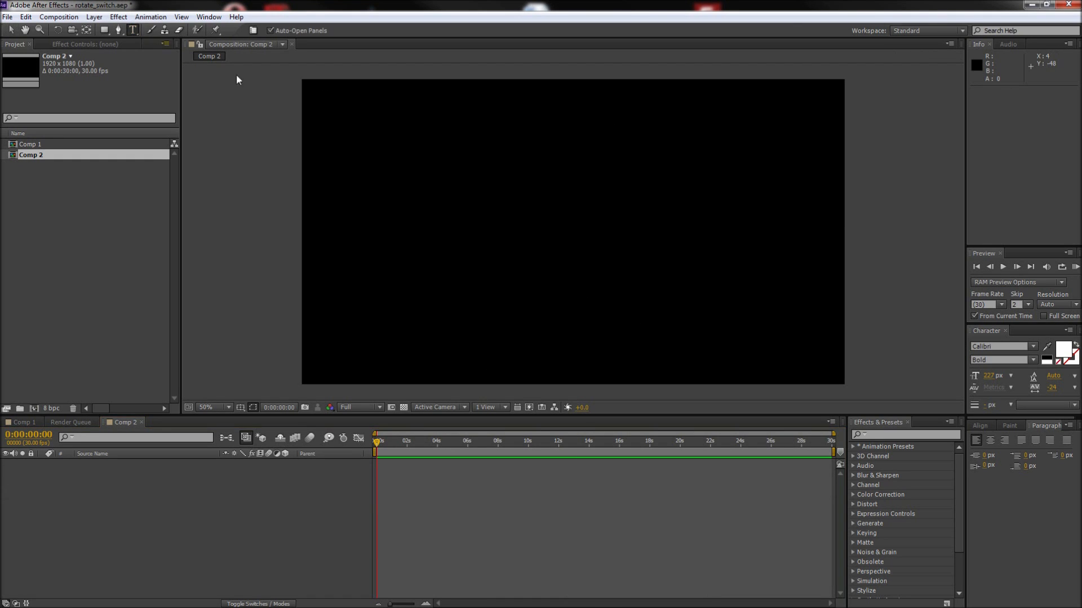
type("RCGTutoi")
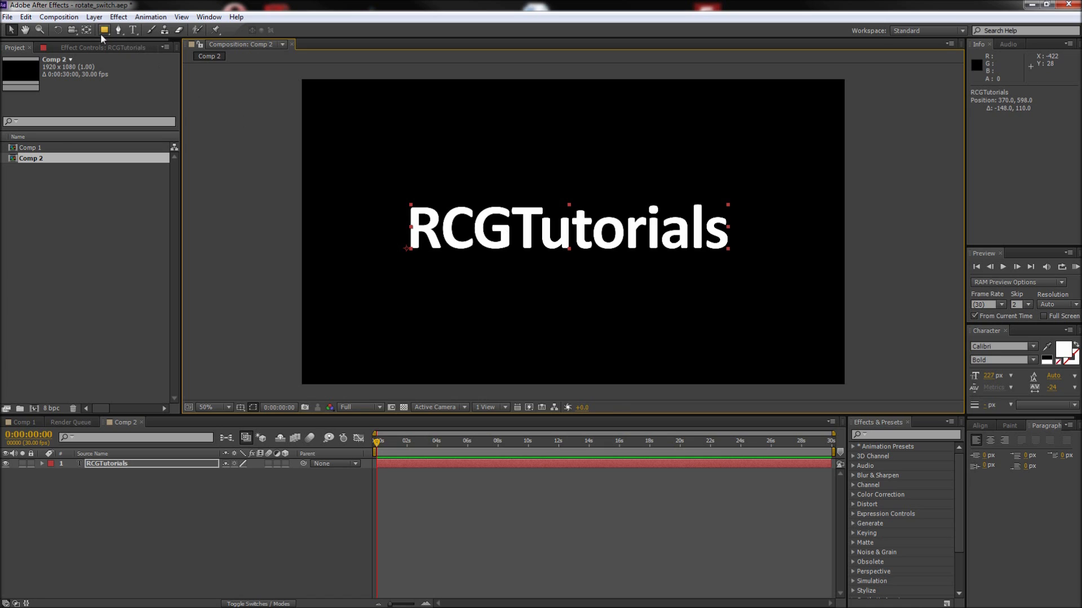
Prepare to move RCGTutorials' anchor point to the bottom centre of the text.
left_click(226, 408)
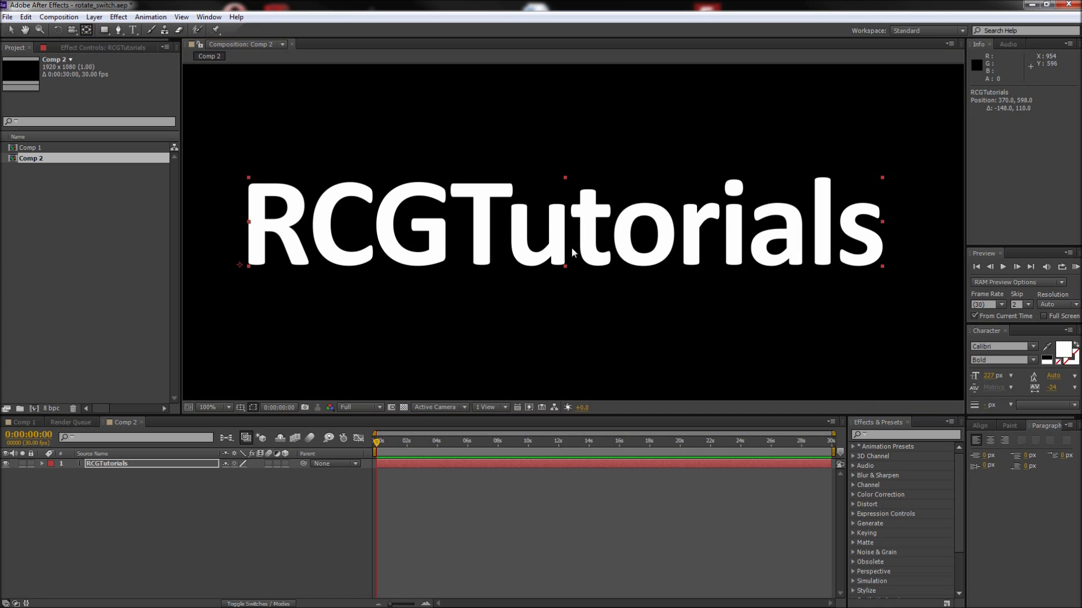
mouse_move(267, 273)
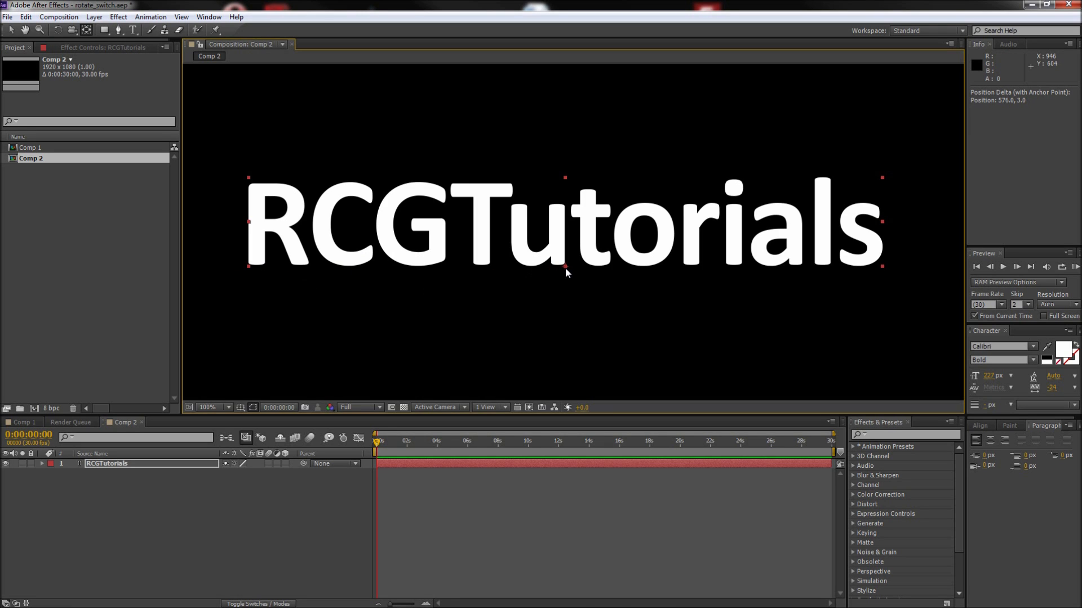
mouse_move(572, 284)
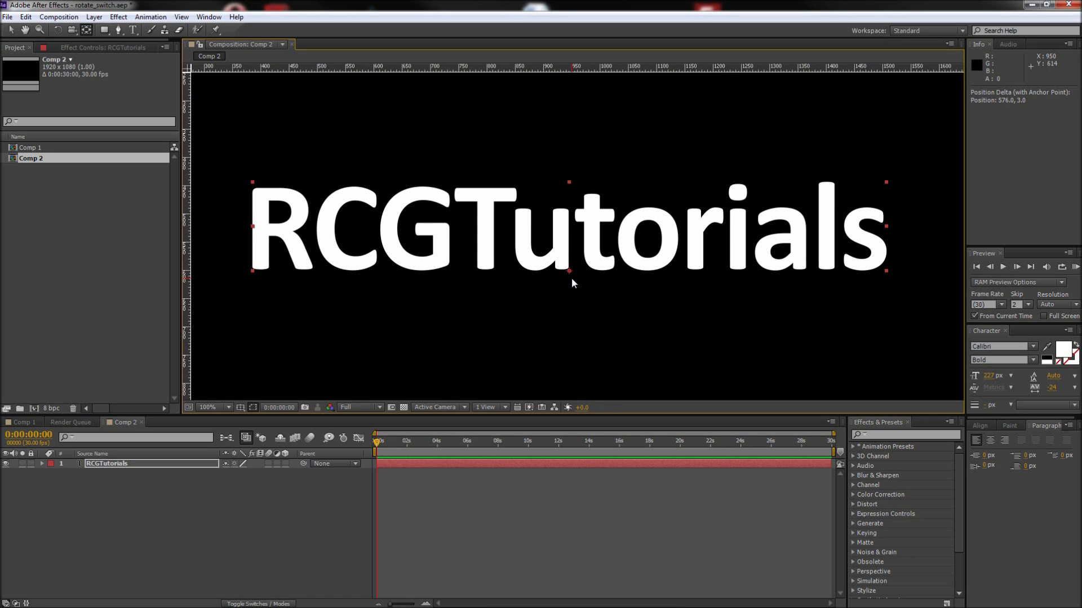
mouse_move(205, 242)
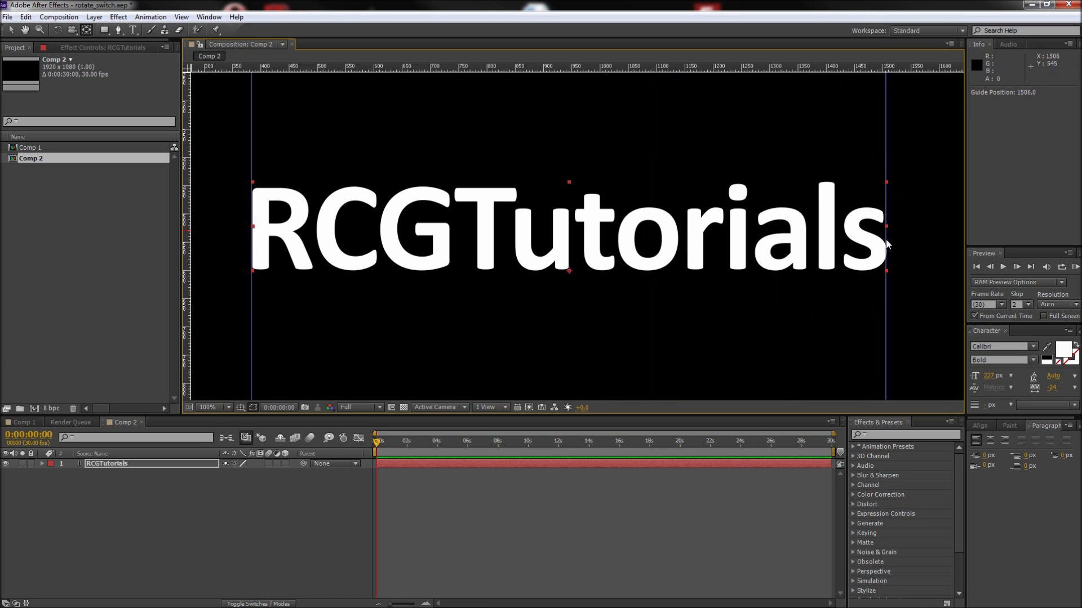
mouse_move(602, 86)
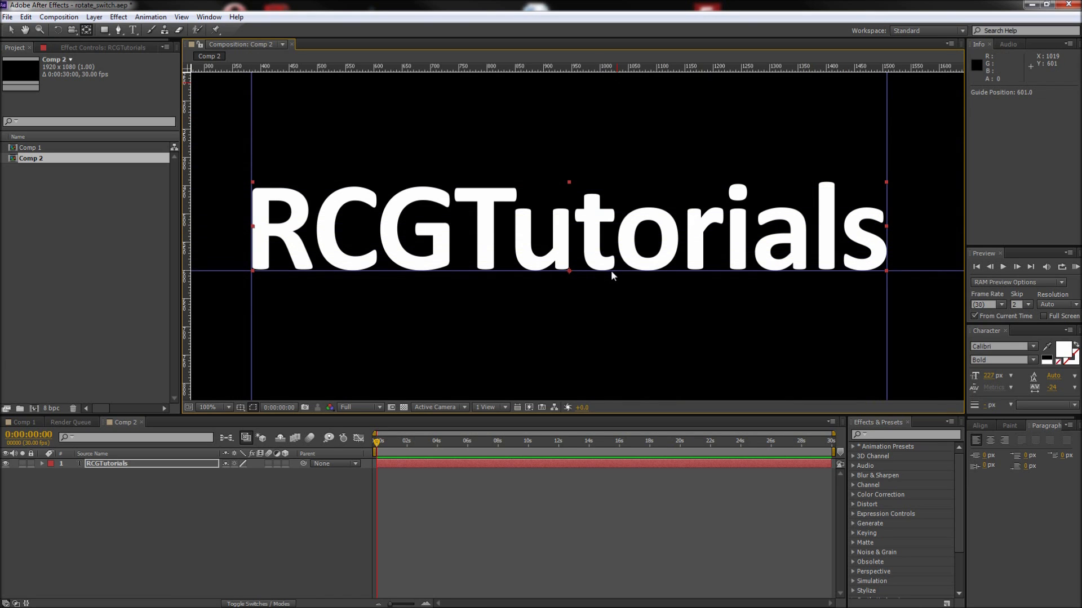
mouse_move(606, 289)
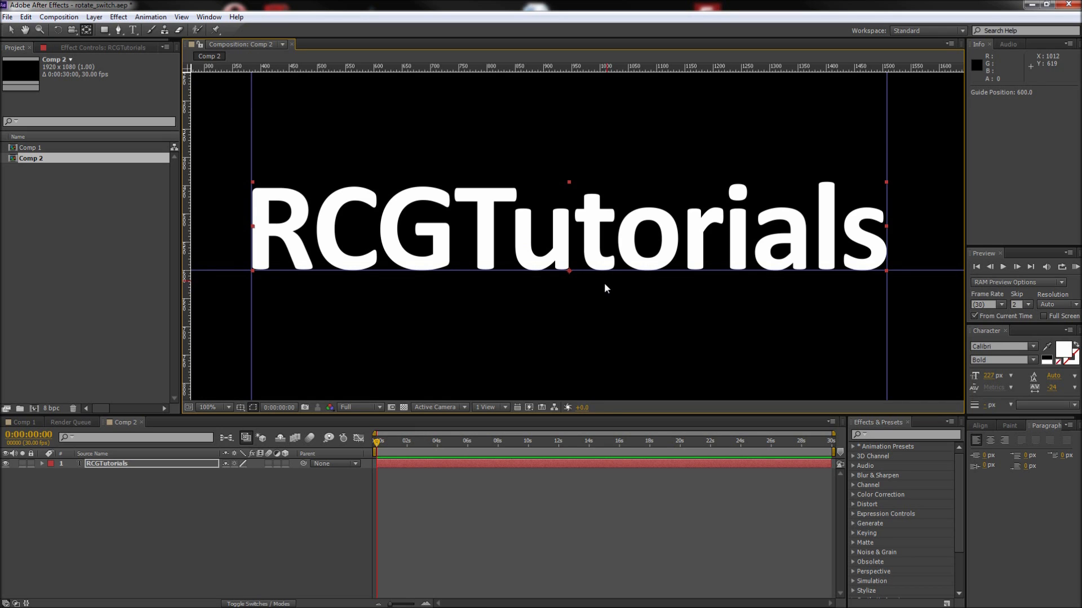
Make RCGTutorials a 3D layer, checking the Modes columns and returning to Switches.
left_click(285, 464)
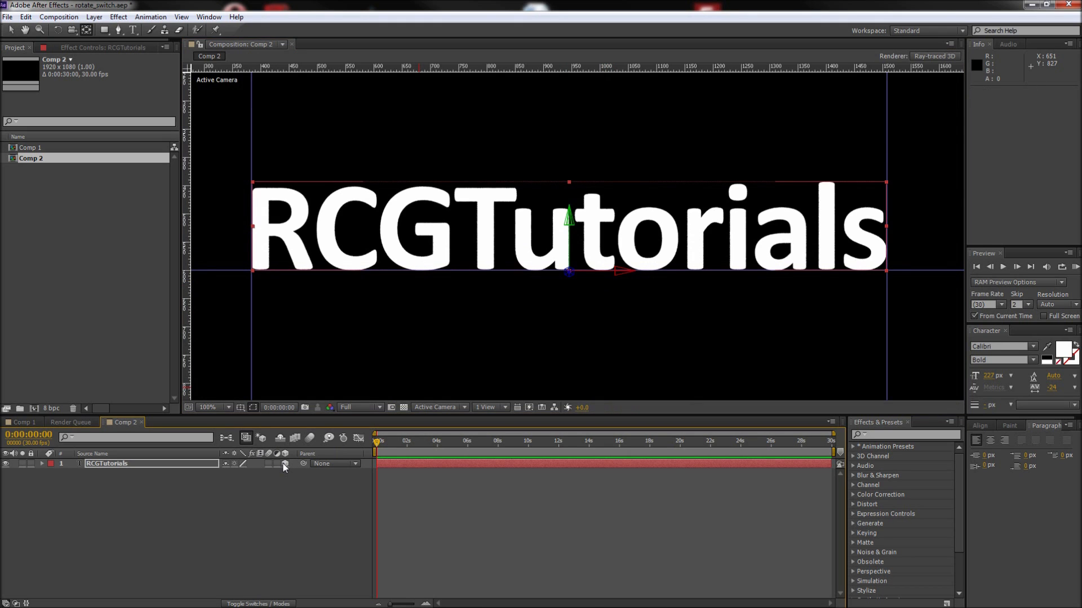
left_click(259, 604)
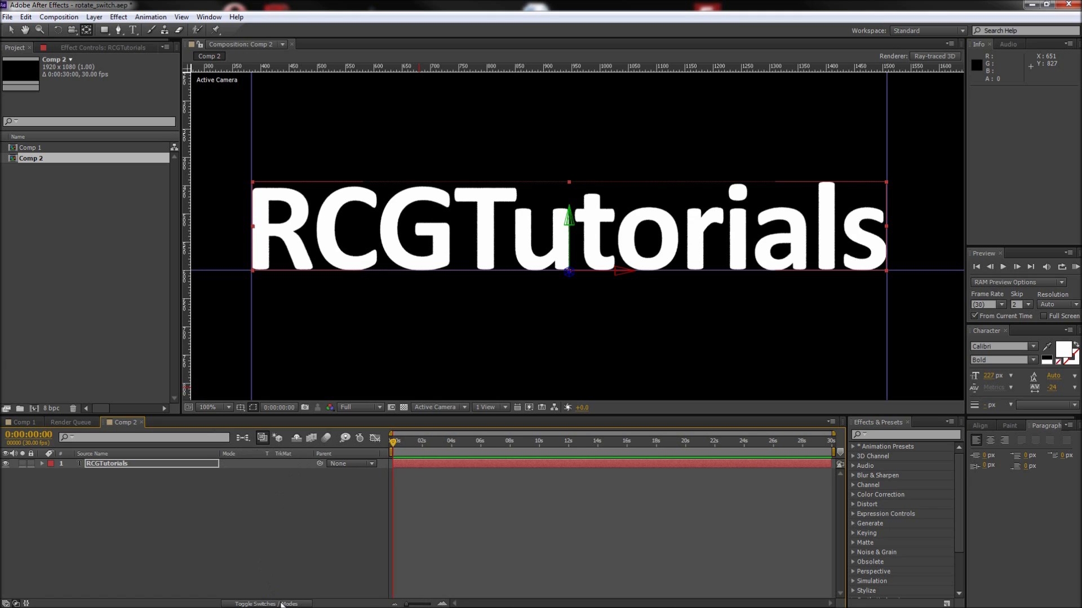
left_click(257, 604)
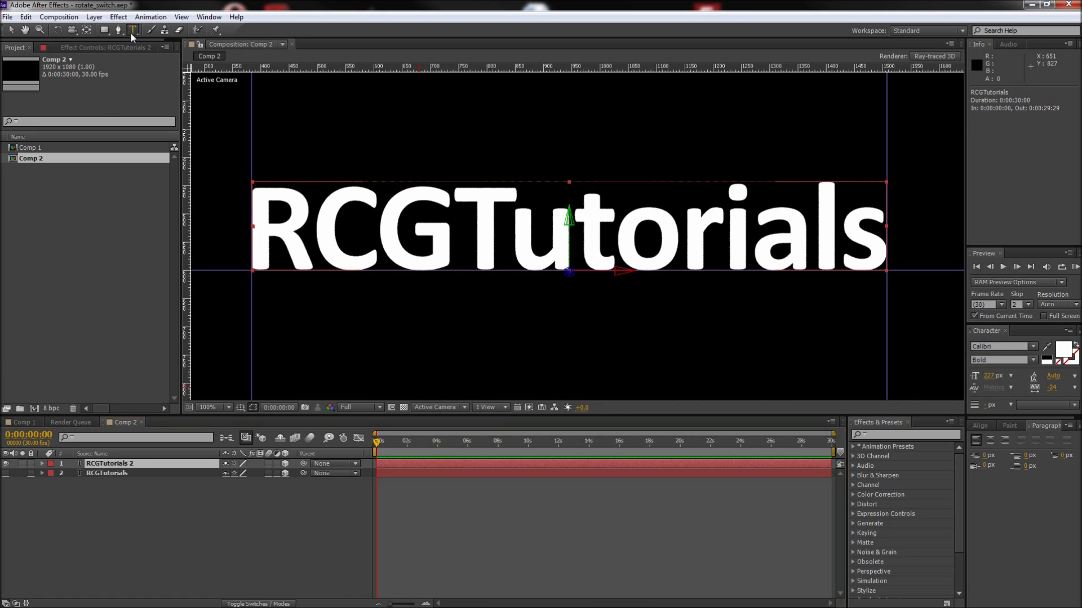
Retype the duplicate layer's text as 'YouTube.com' and finish editing.
left_click(132, 31)
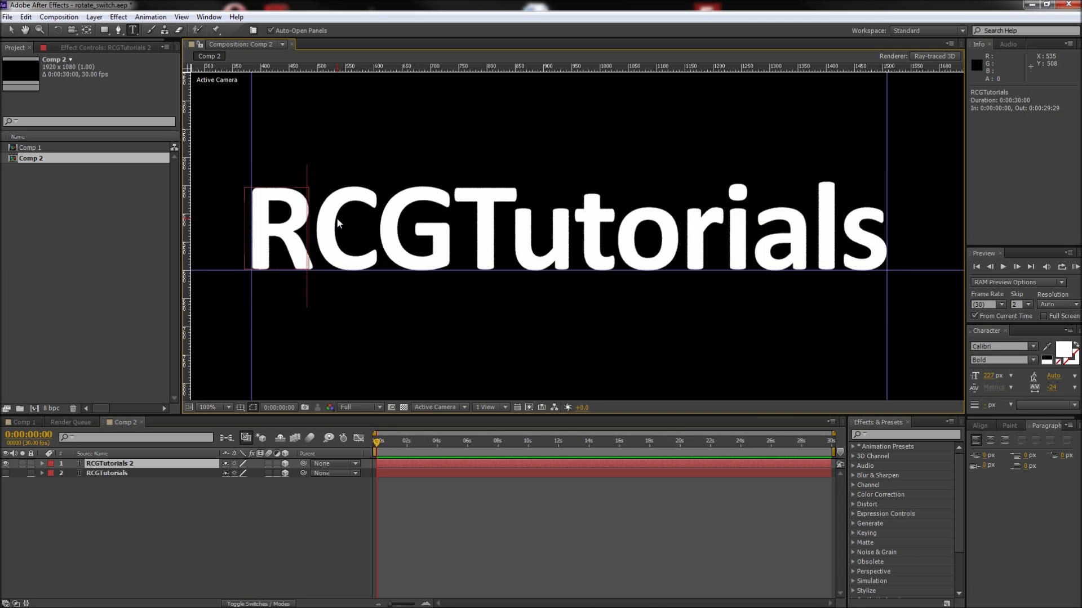
type("YouTu")
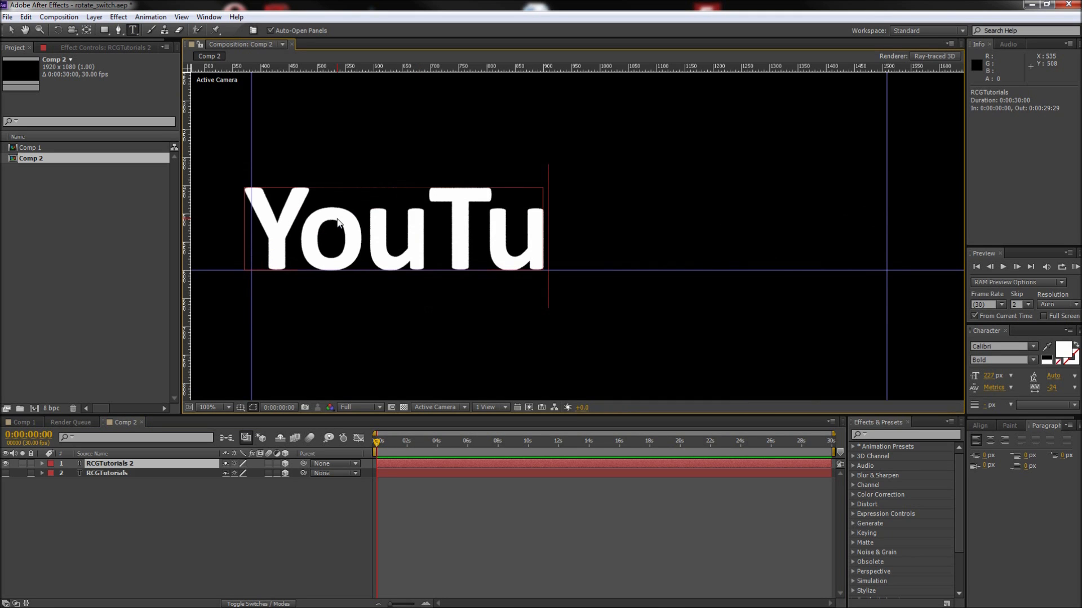
type("be")
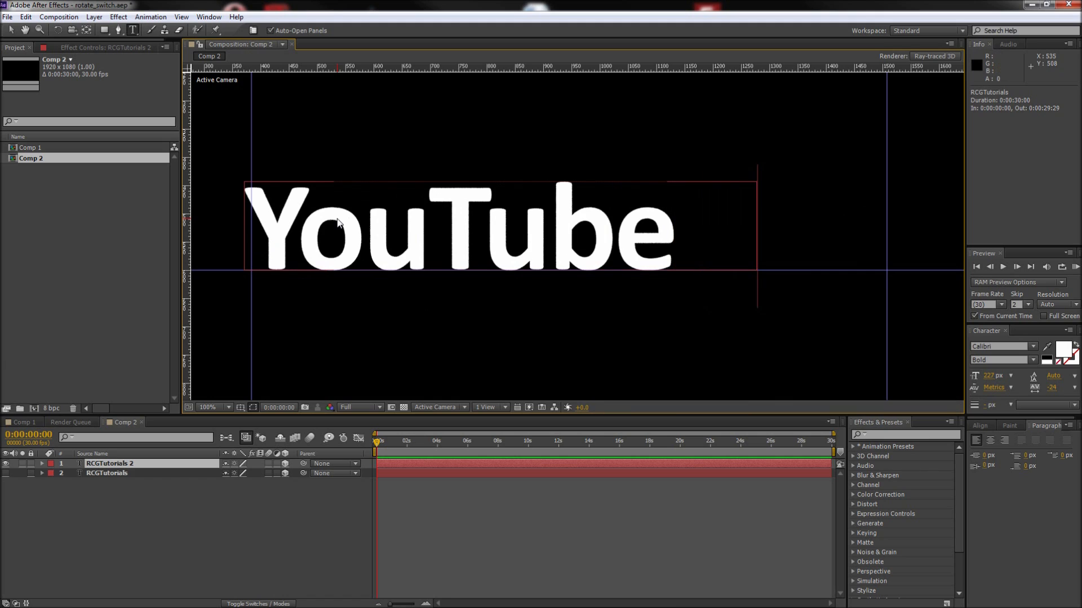
type(".com")
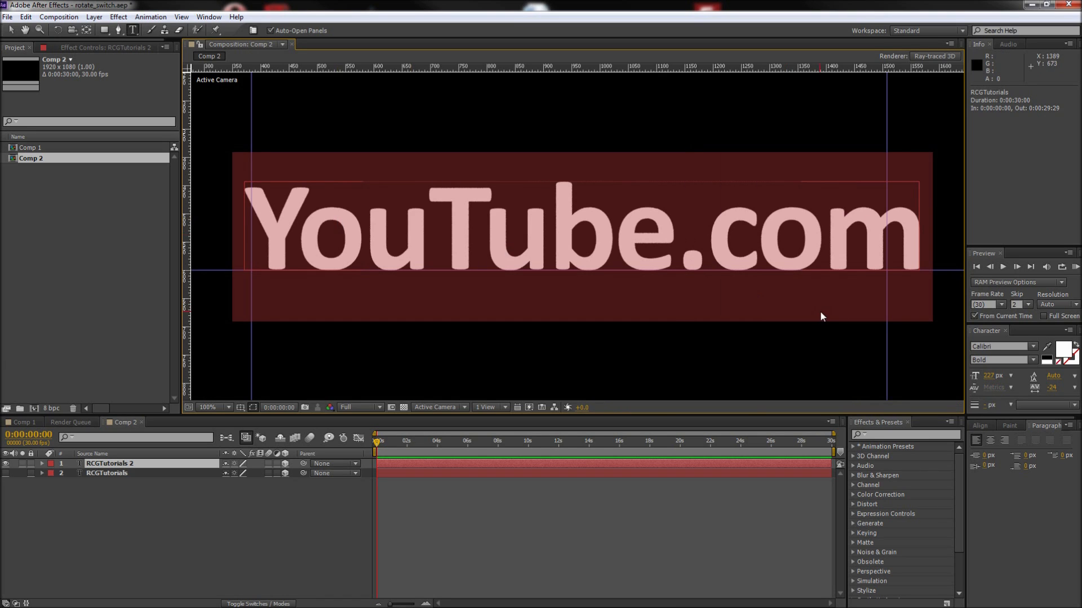
left_click(989, 376)
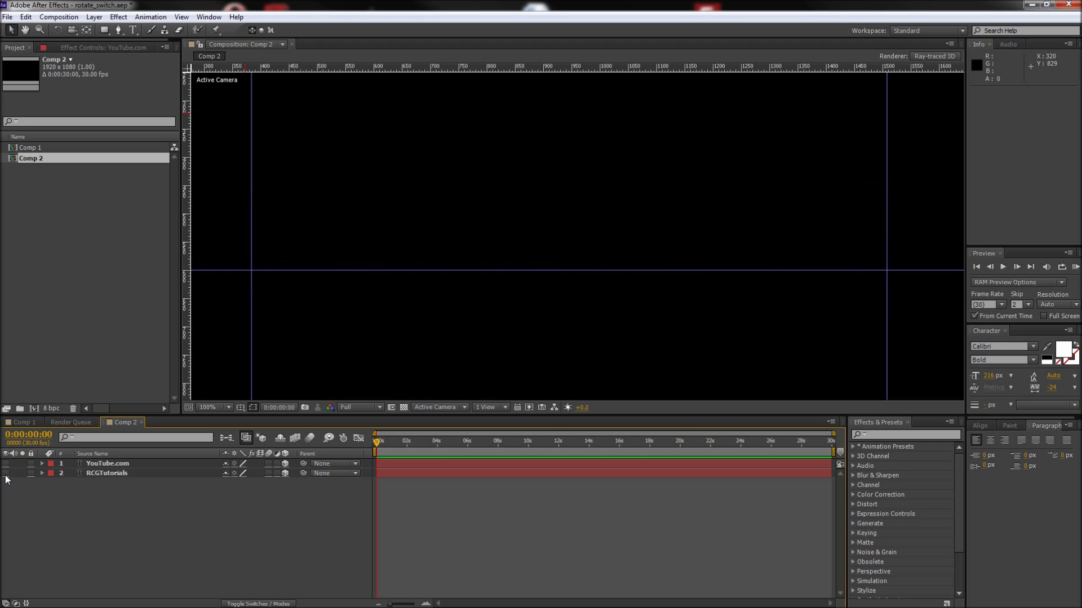
Show RCGTutorials again and keyframe its X rotation from 0° to 260° by frame 15.
left_click(106, 472)
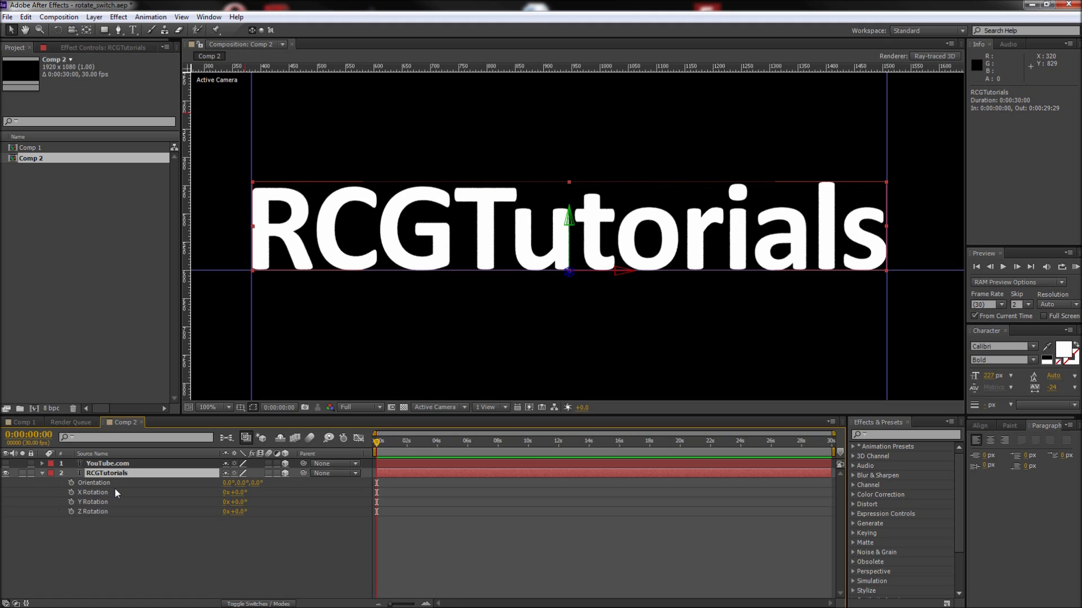
left_click(70, 492)
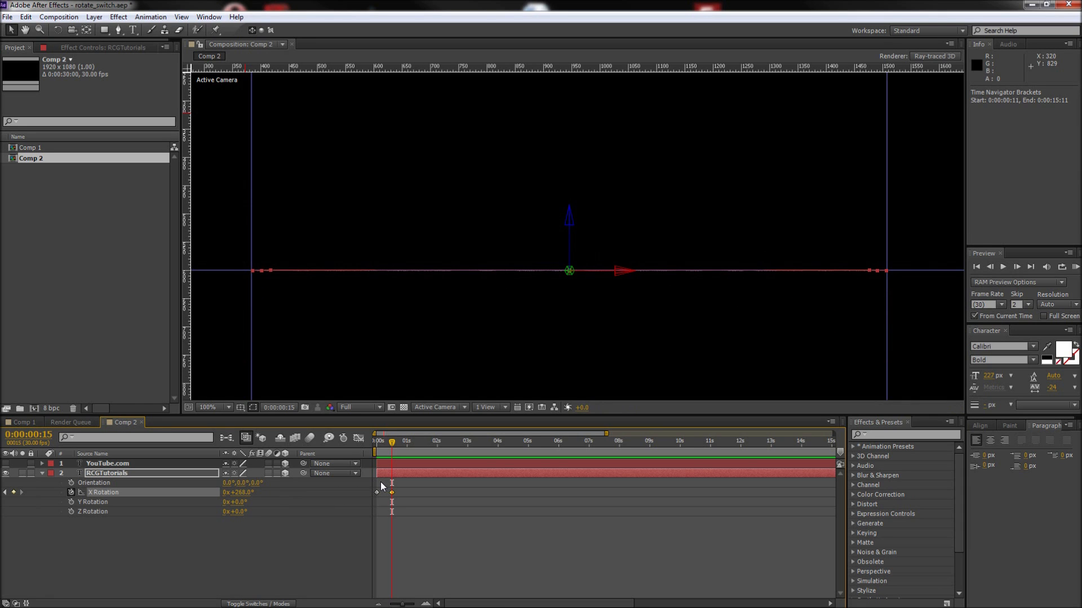
double_click(234, 493)
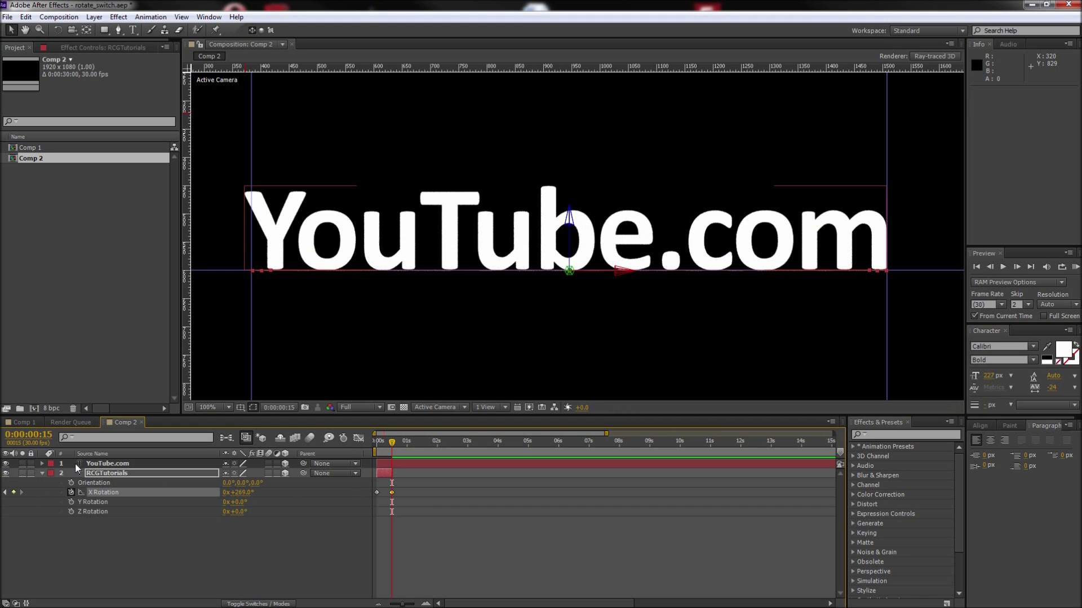
Expand YouTube.com and keyframe its X rotation from frame 16, editing the value at frame 29.
left_click(107, 463)
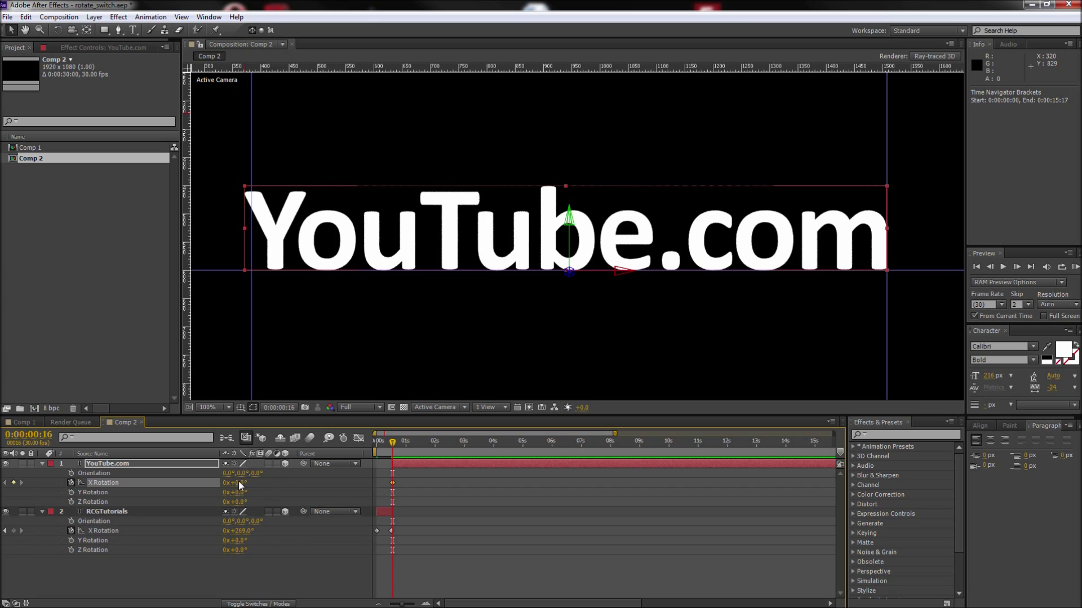
left_click(234, 483)
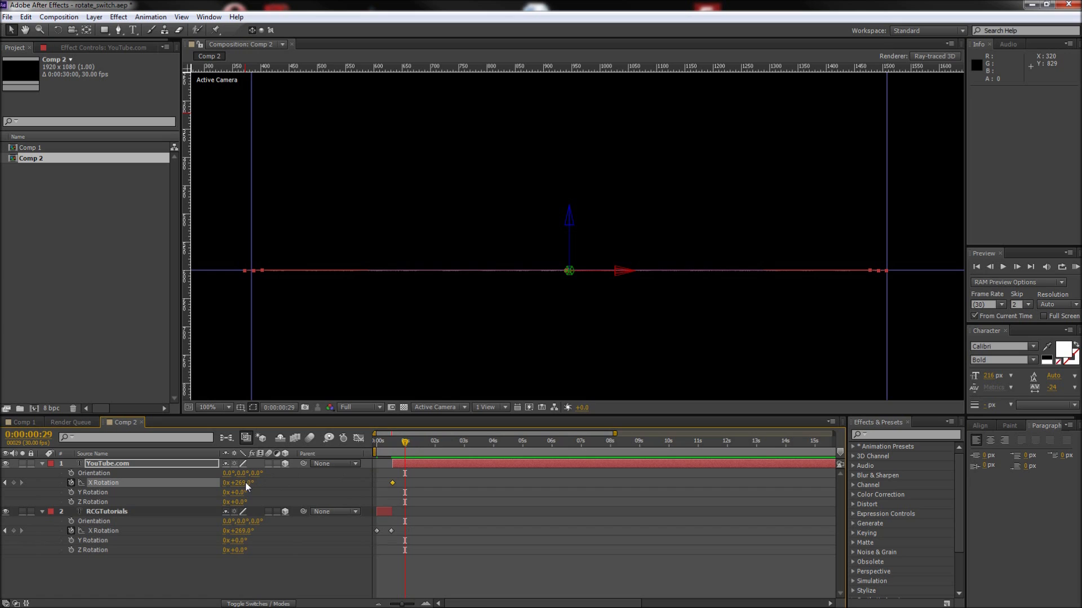
double_click(237, 482)
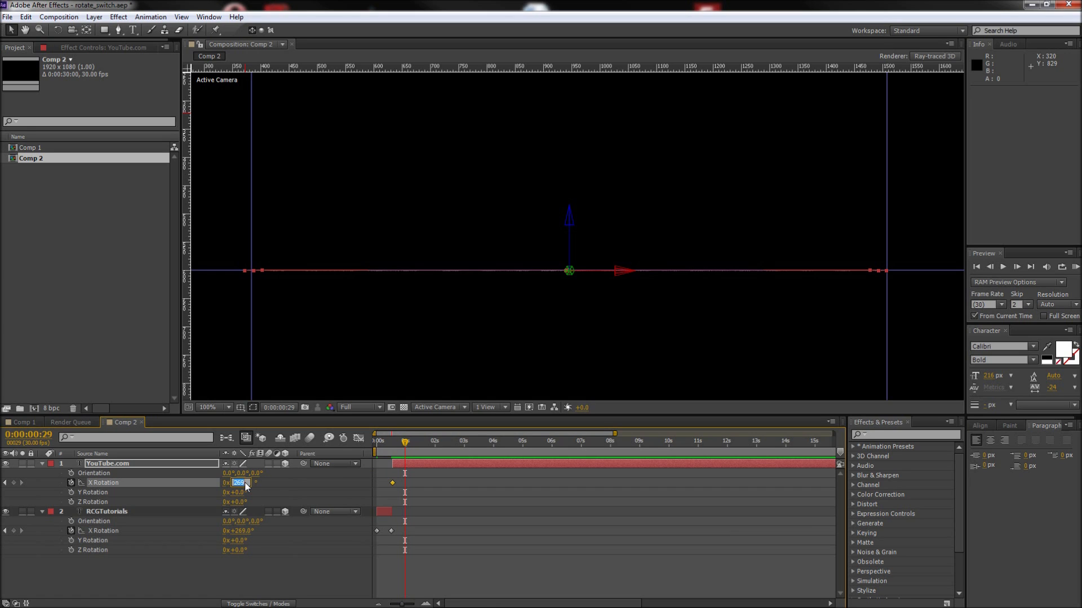